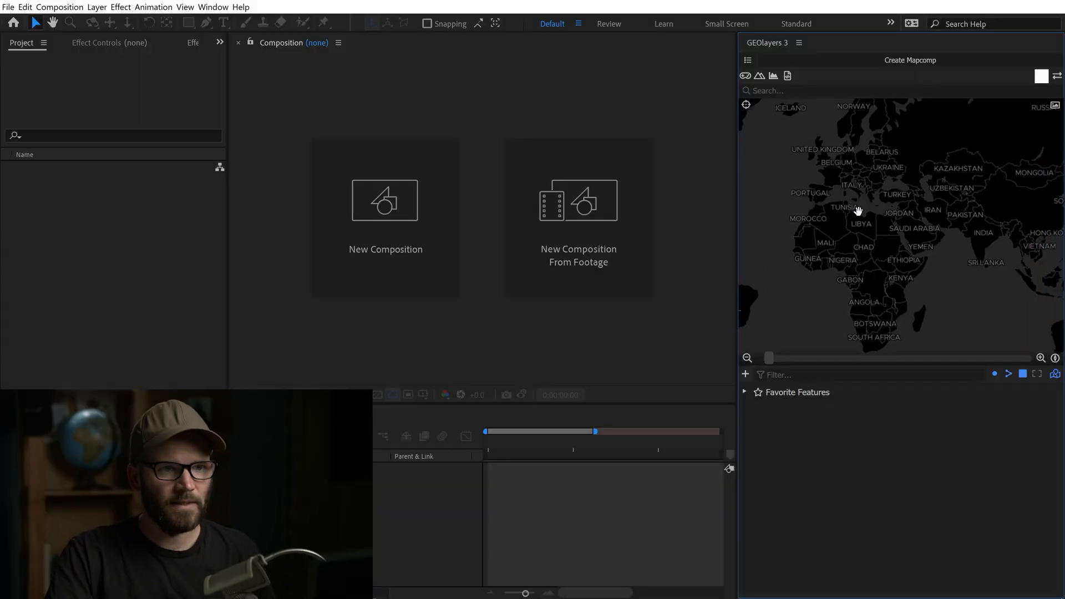
- Create a new World Mapcomp with the light map style through GEOlayers 3
left_click(910, 60)
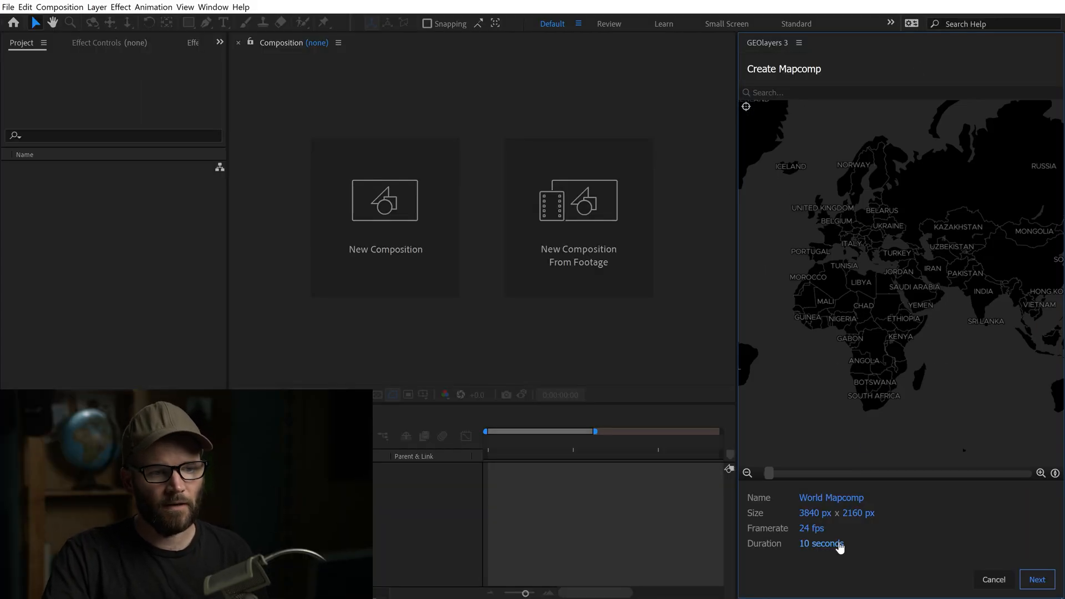
mouse_move(903, 388)
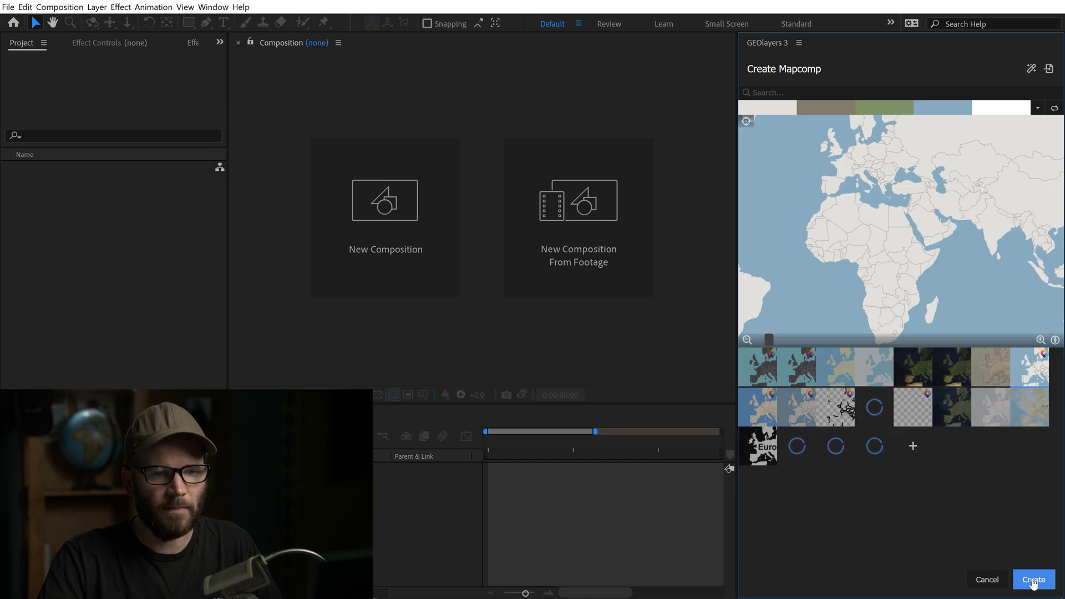
left_click(1033, 579)
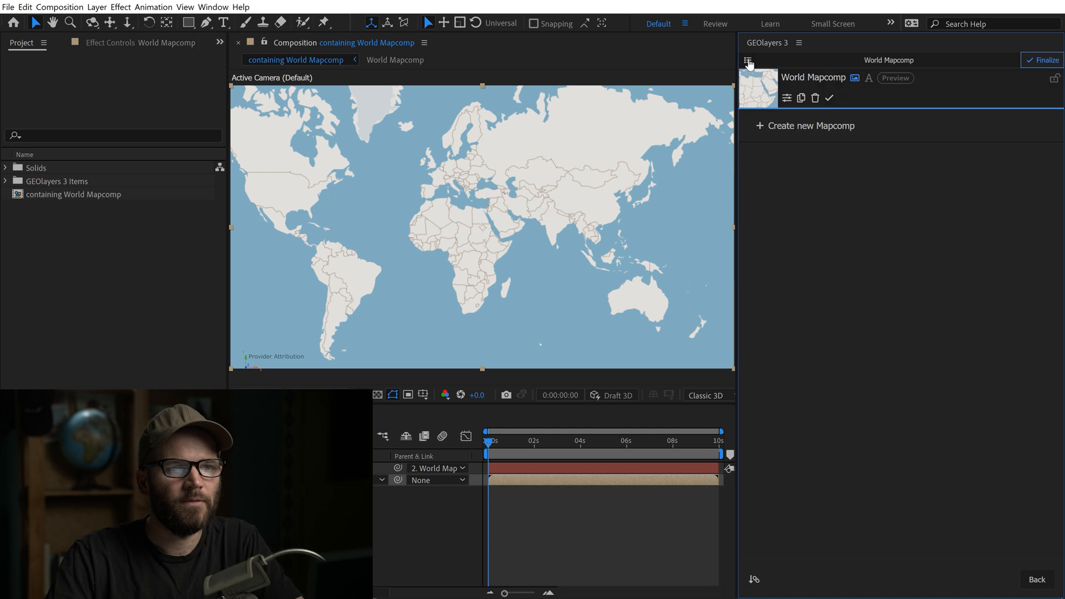
- Keyframe the map area from a Europe view to a France view
left_click(747, 61)
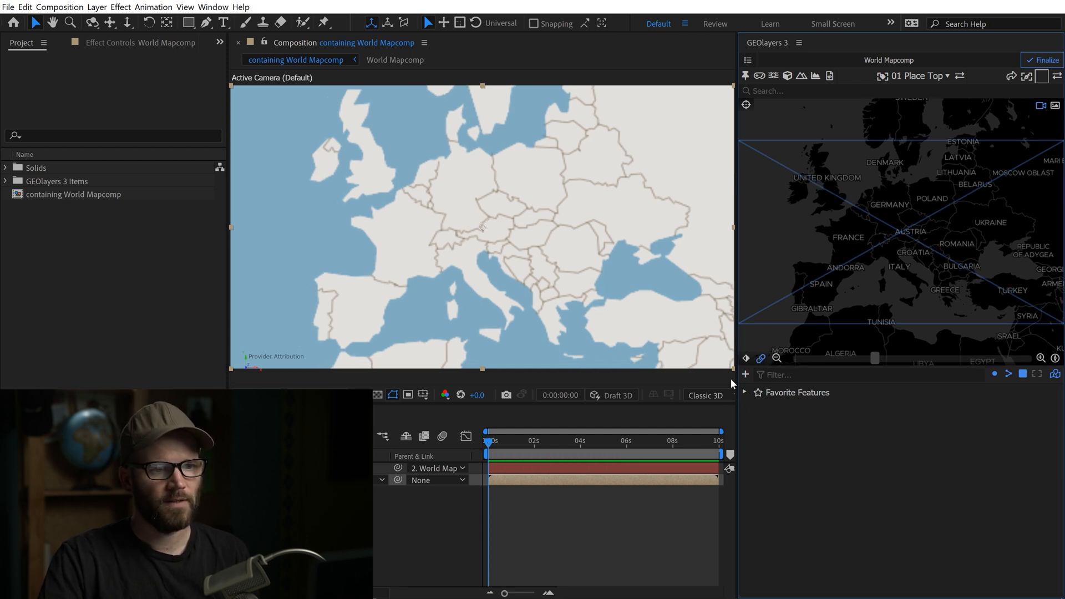
left_click(536, 440)
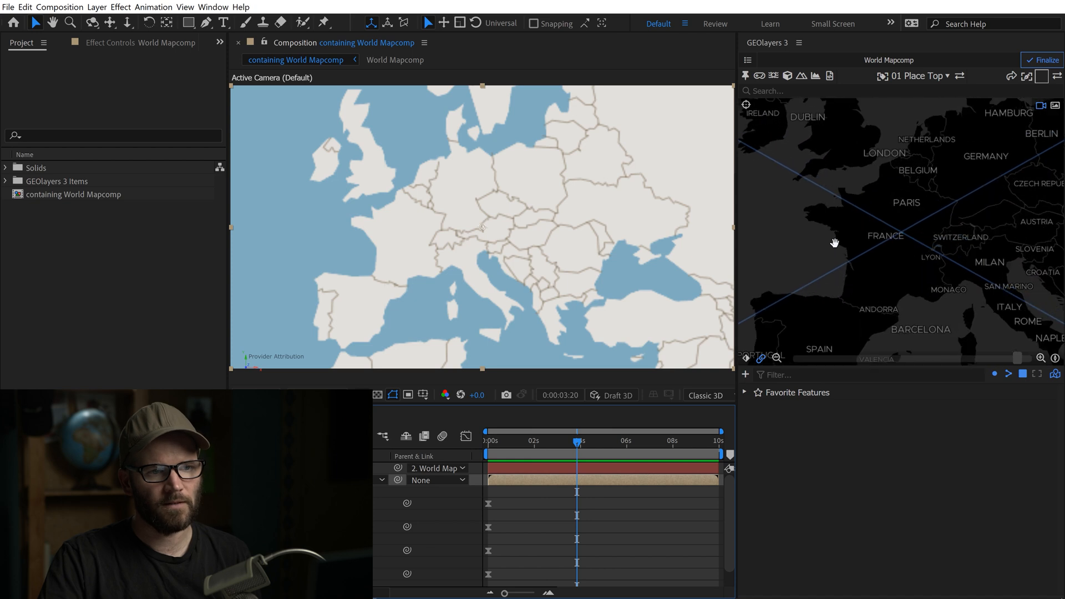
left_click(1043, 60)
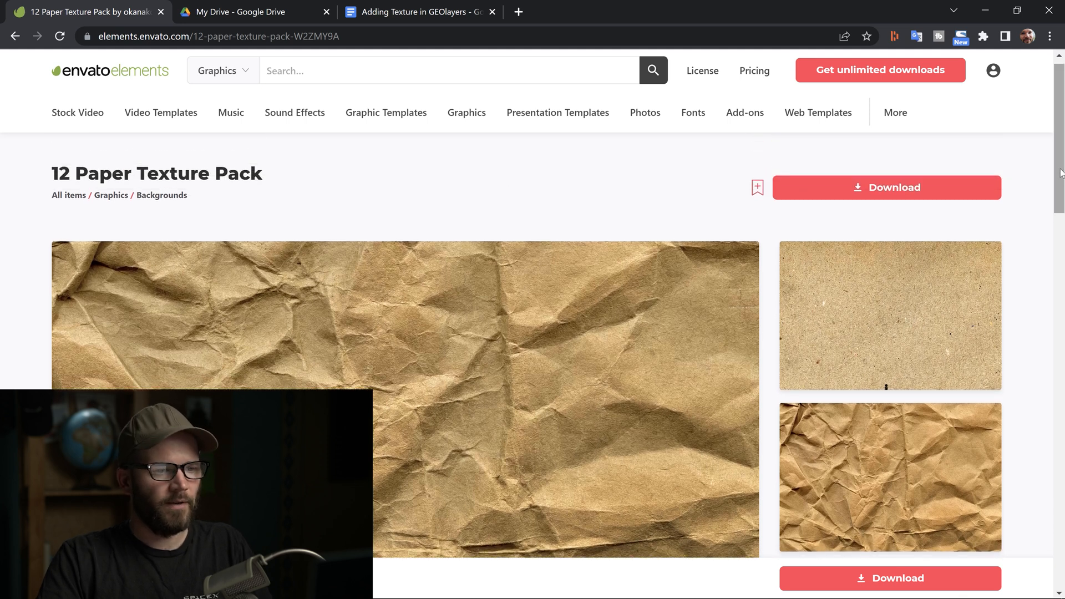
scroll("down", 3)
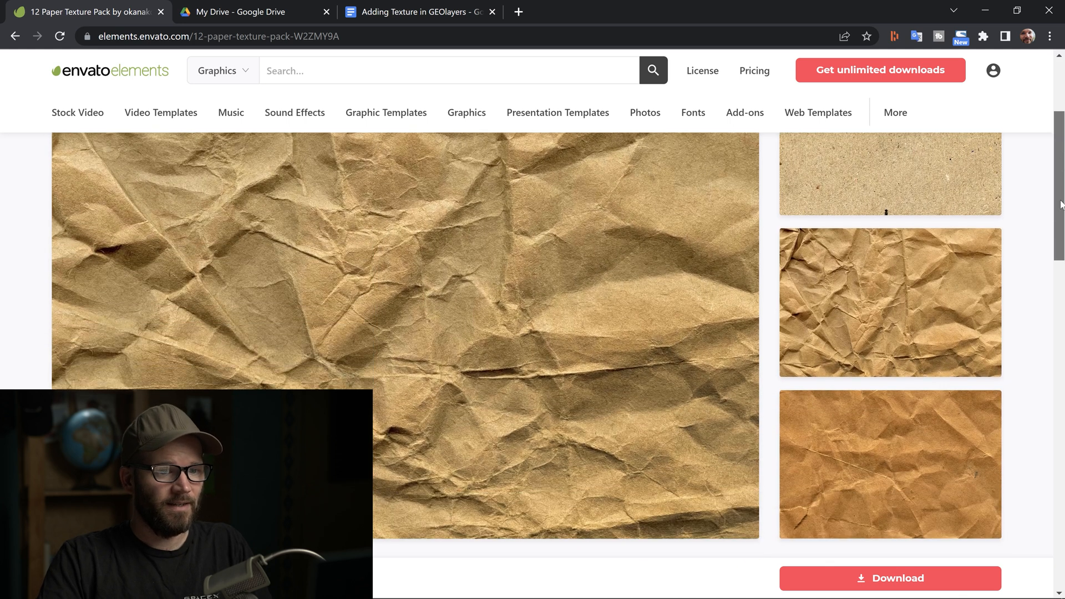
scroll("down", 3)
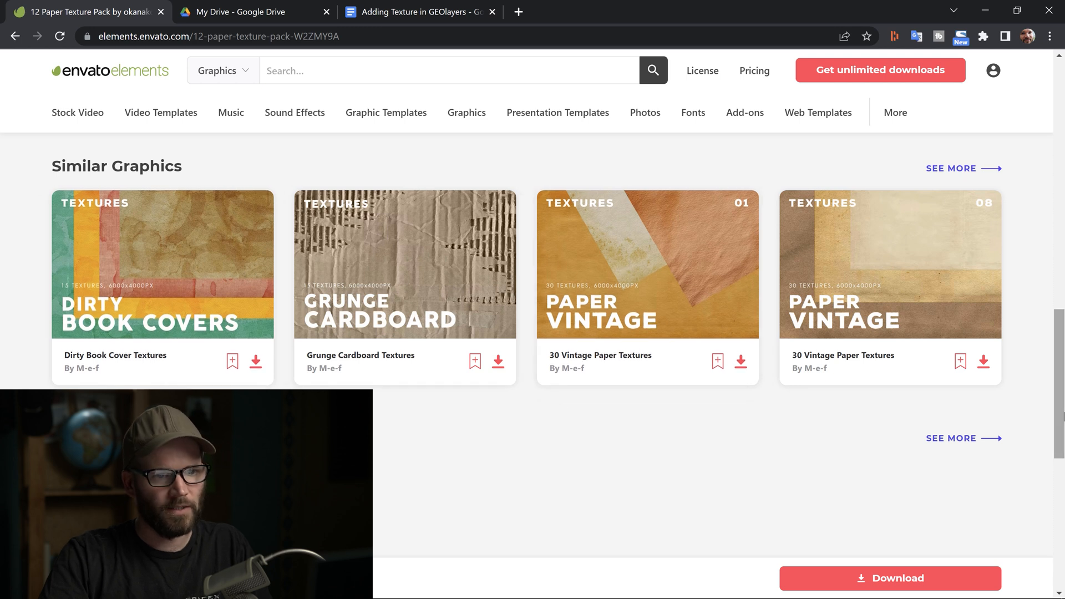
scroll("up", 3)
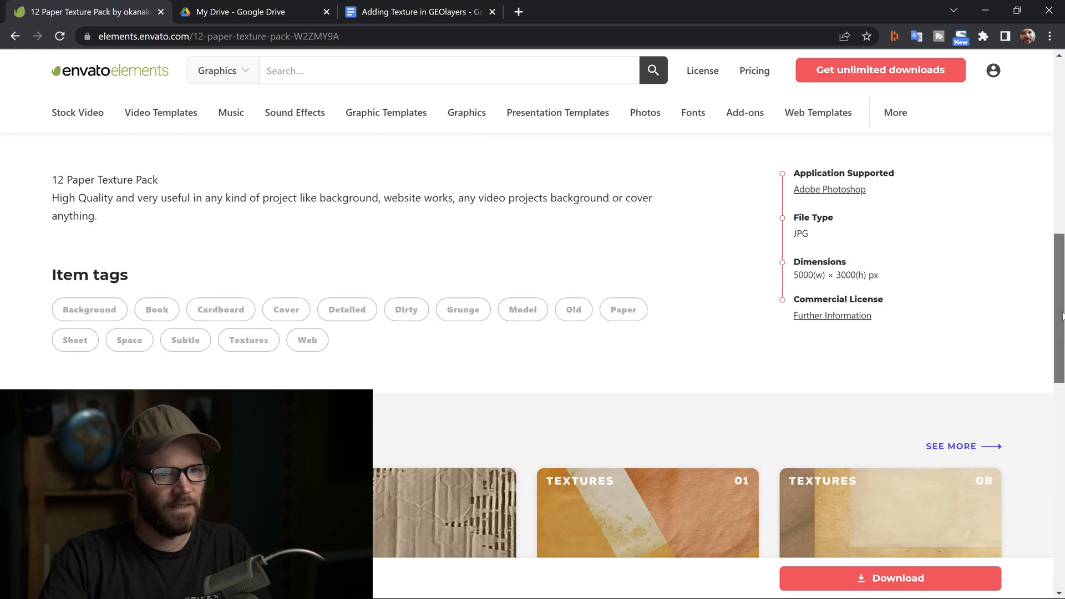
scroll("down", 3)
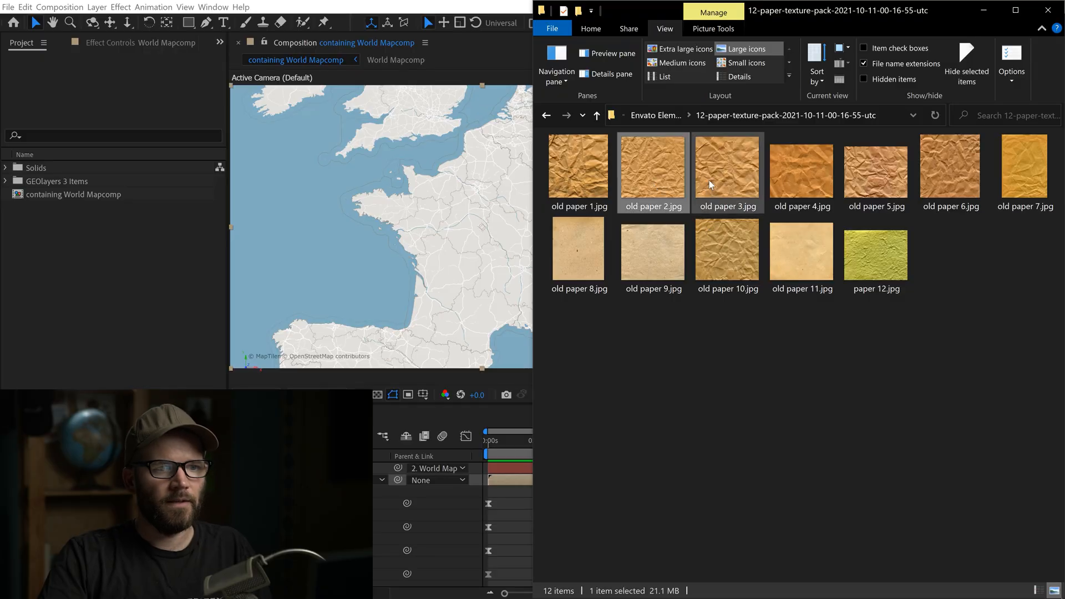
- Add old paper 3 and old paper 6 to the selected texture JPGs for import
left_click(949, 169)
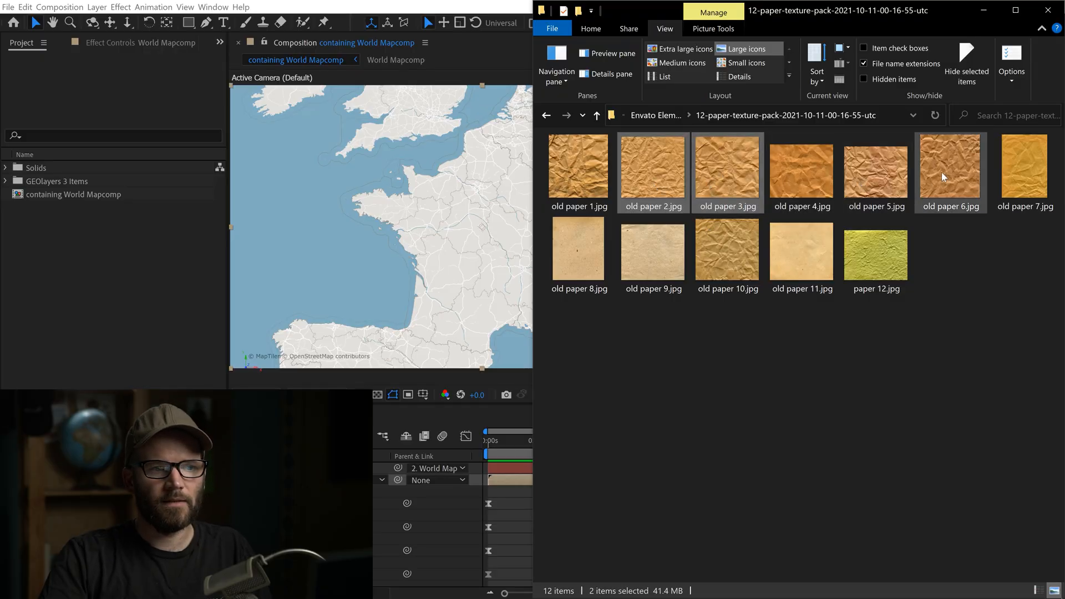
left_click(727, 255)
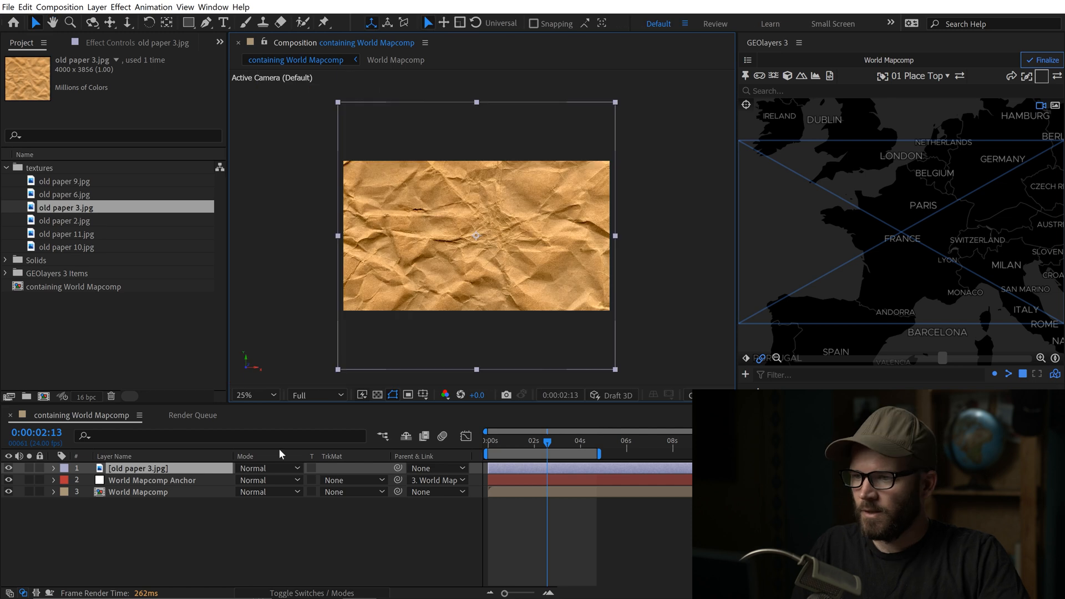
- Set the old paper 3.jpg layer's blending mode to Multiply
left_click(270, 468)
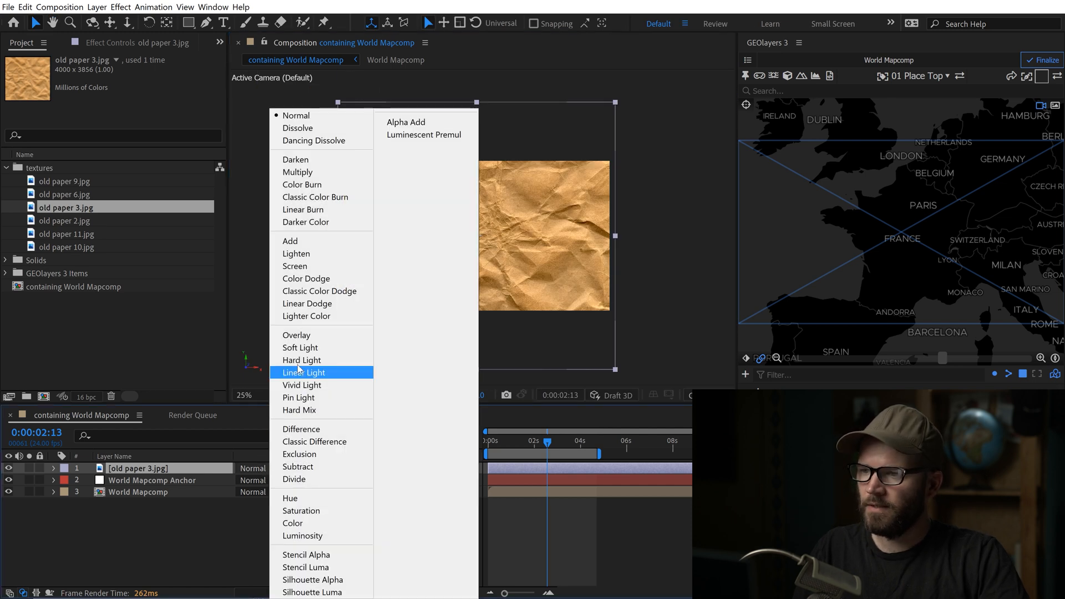
left_click(298, 172)
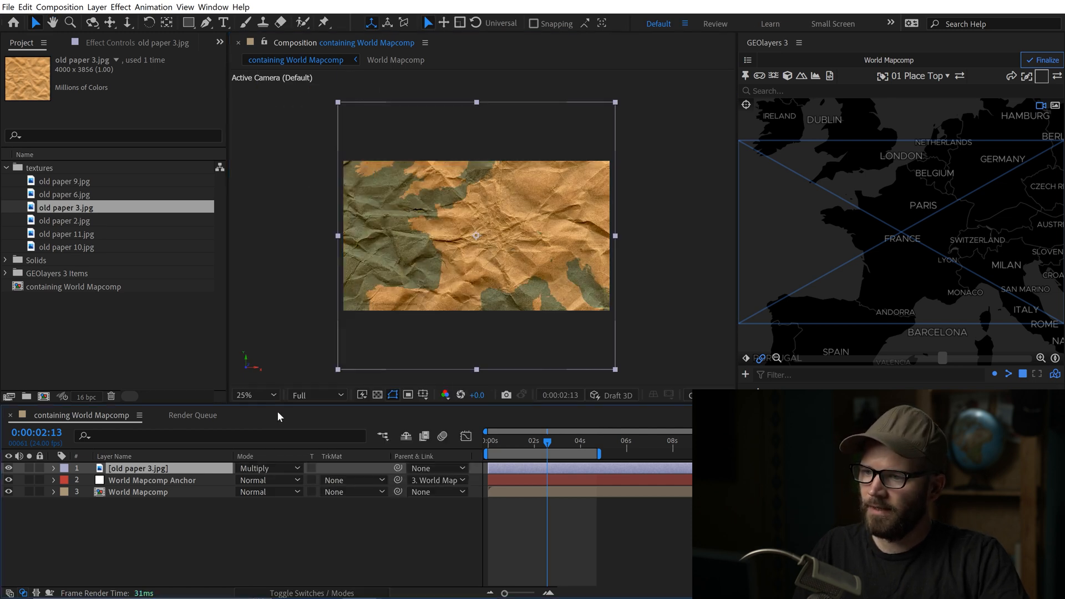
mouse_move(300, 580)
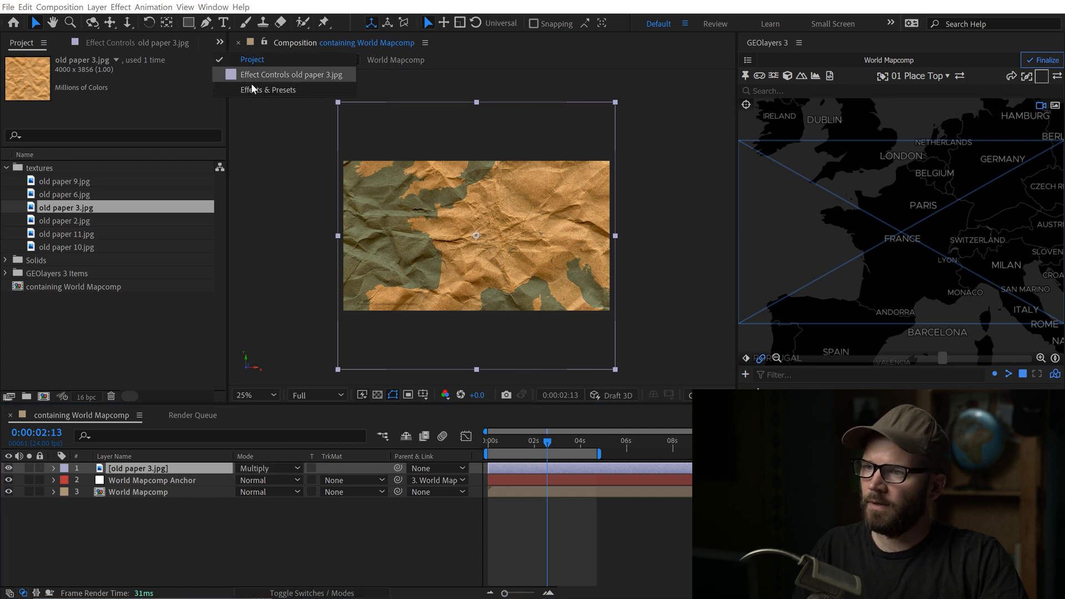
- Apply a Tint effect to the paper layer and lower its opacity
left_click(268, 90)
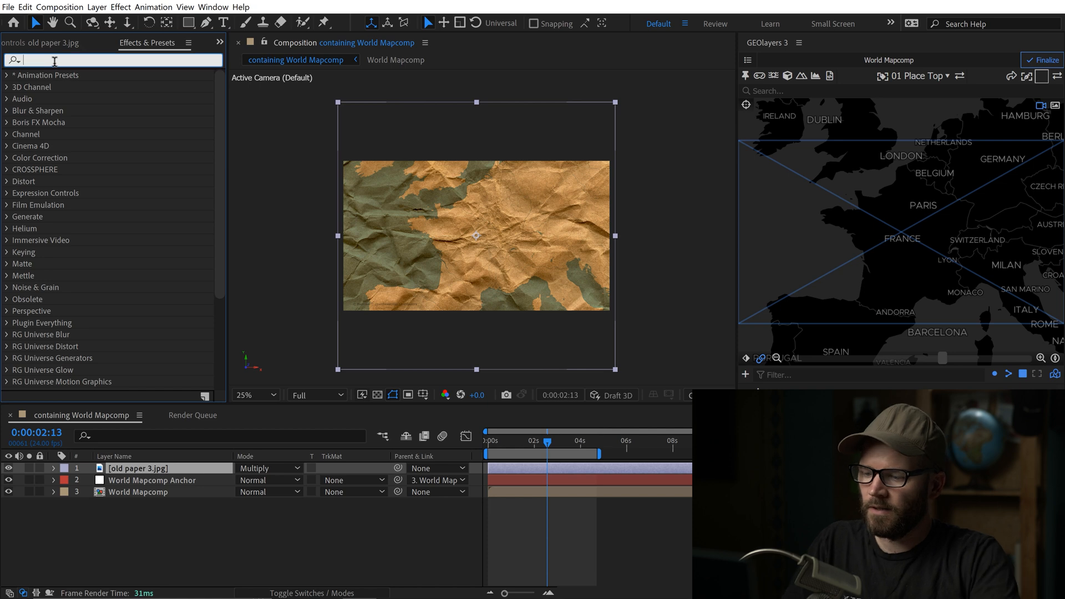
type("tint")
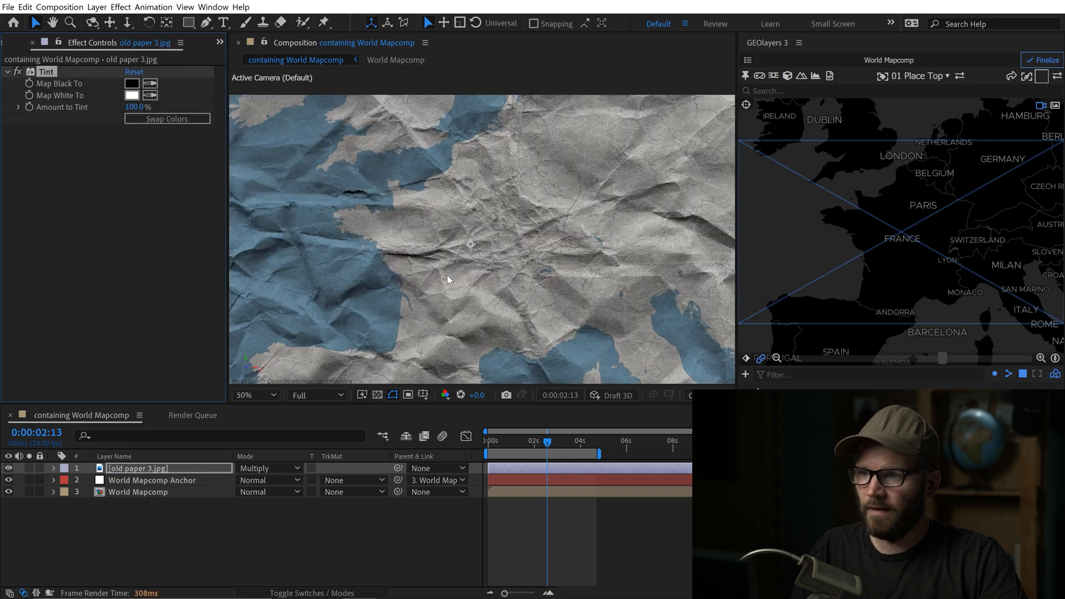
left_click(250, 395)
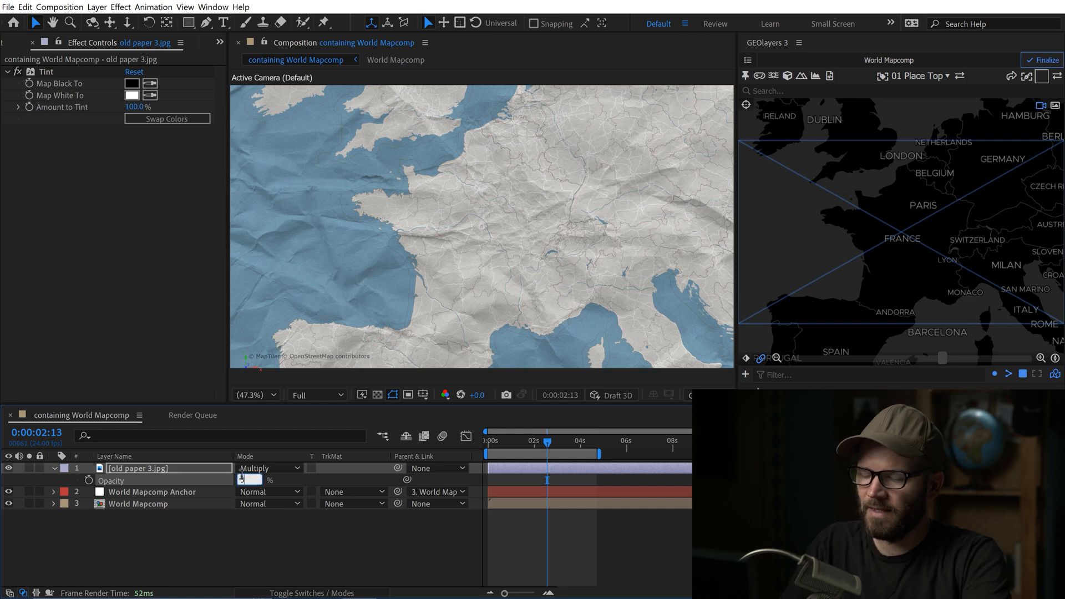
left_click(53, 468)
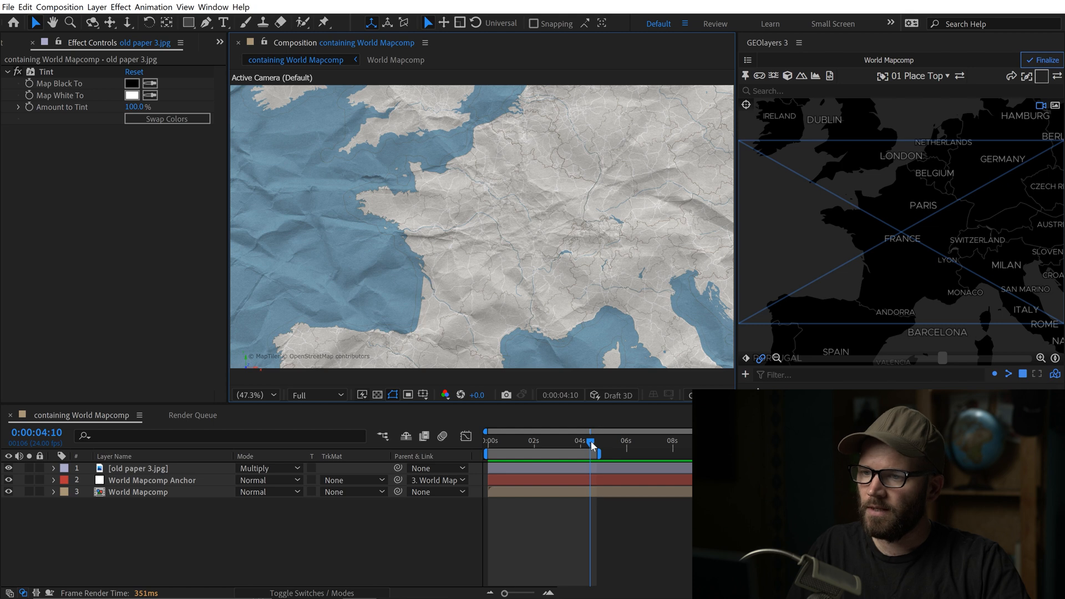
- Jump later in the animation to check the grey paper over France
left_click(594, 440)
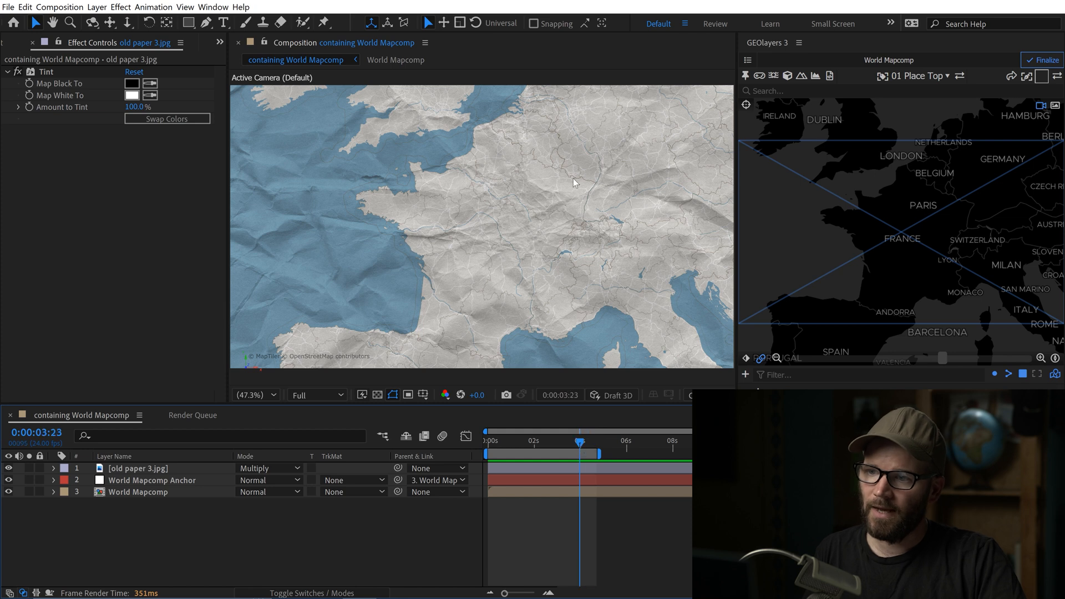
mouse_move(531, 246)
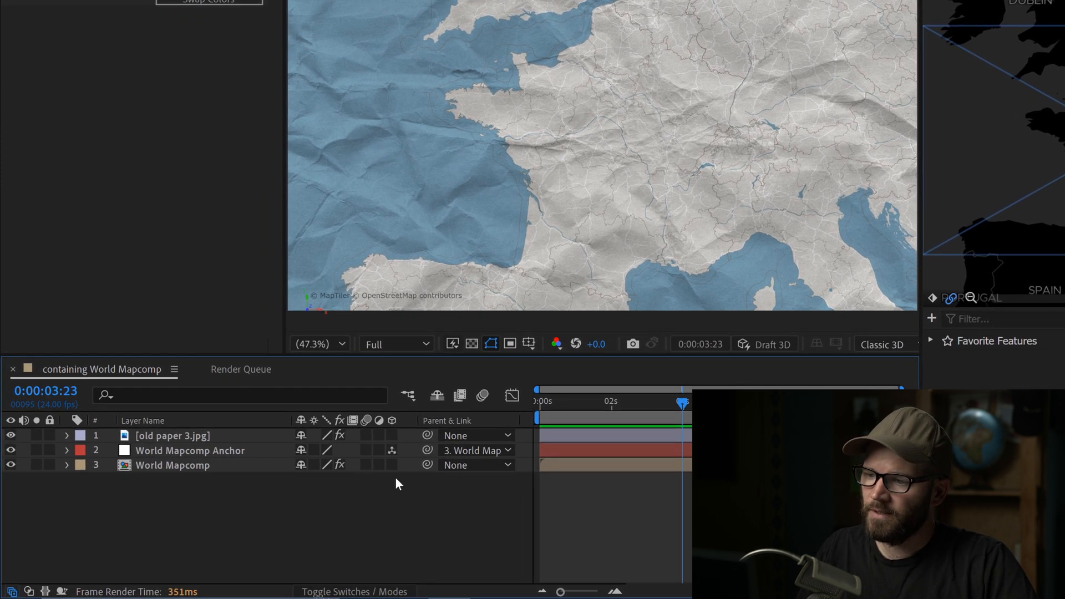
- Make old paper 3.jpg a 3D layer parented to 2. World Mapcomp Anchor
left_click(390, 435)
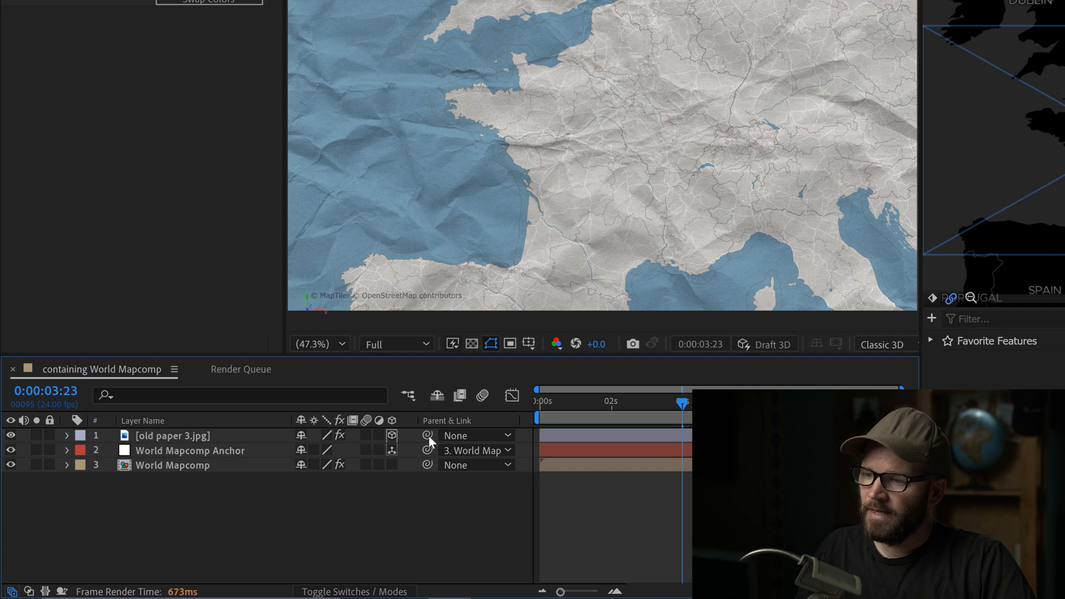
left_click(476, 435)
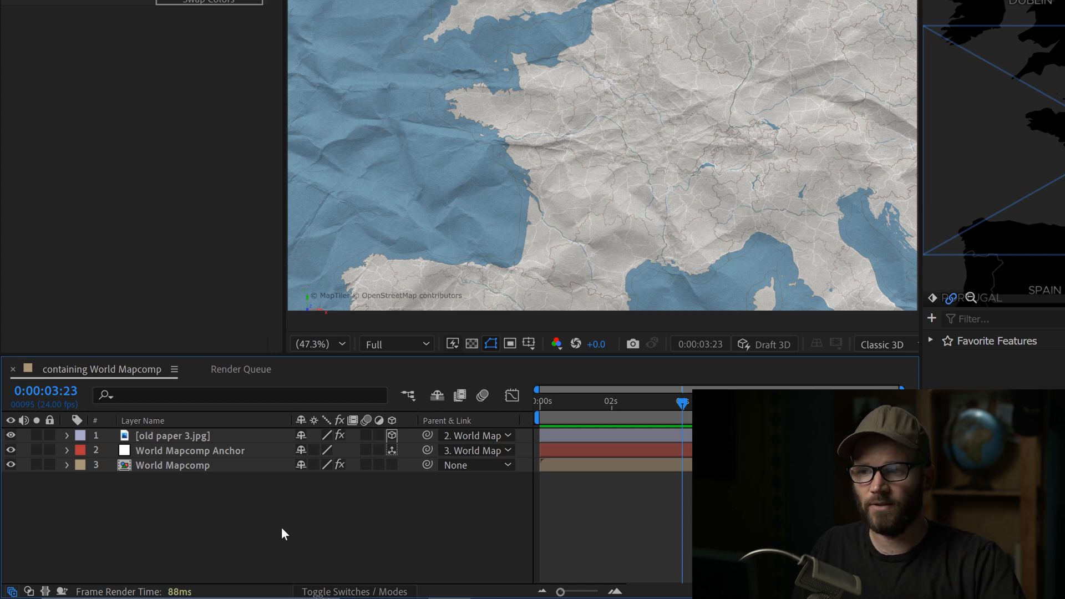
mouse_move(322, 548)
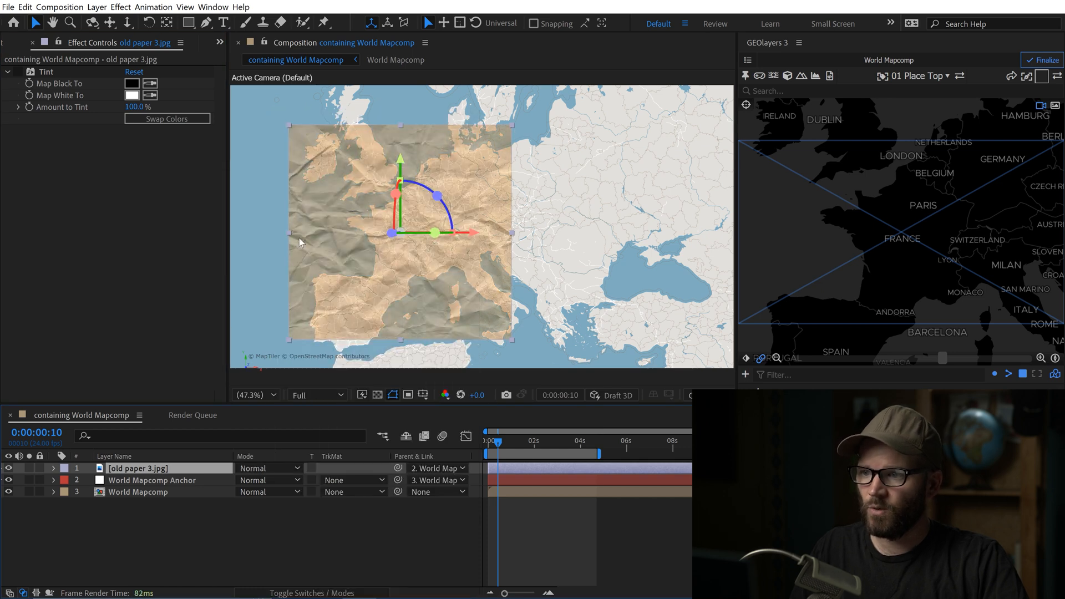
- Restore Multiply blending on the paper layer and return to the start of the move
left_click(267, 468)
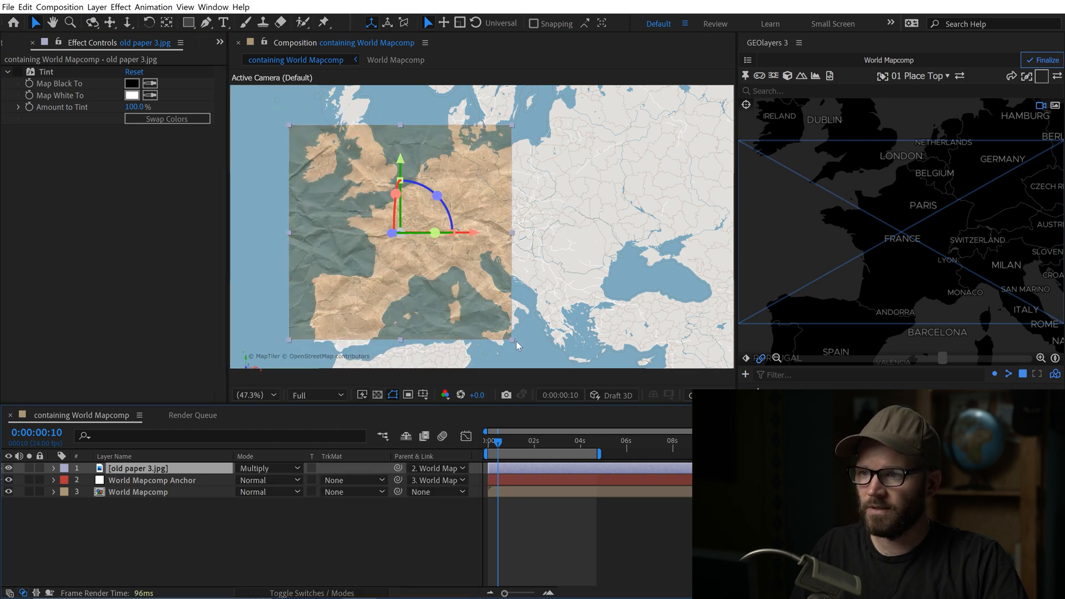
left_click(14, 71)
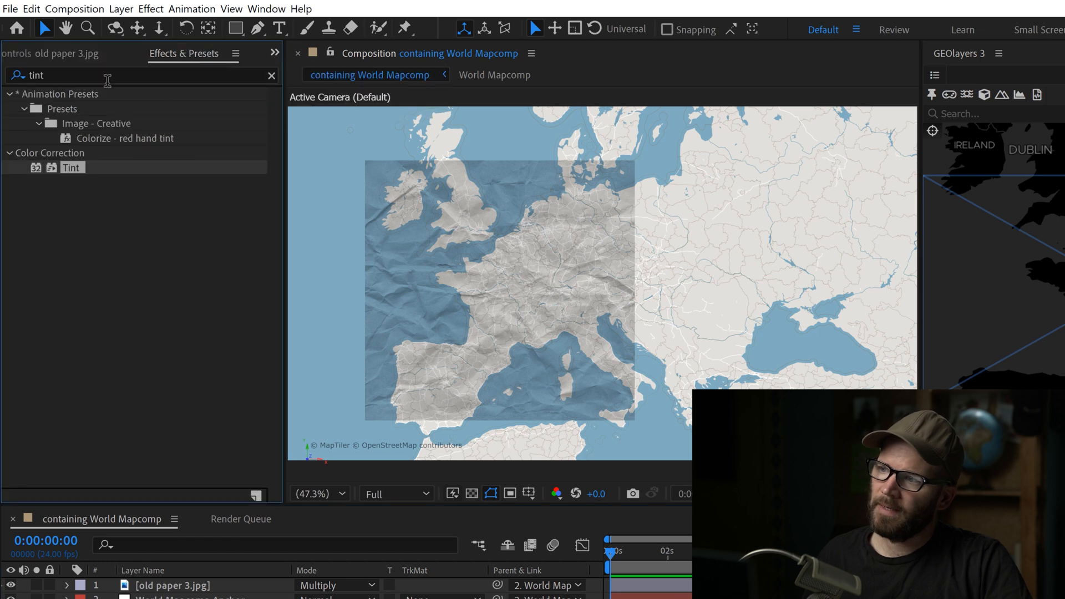
- Apply CC RepeTile from the Stylize effects to old paper 3.jpg
left_click(272, 76)
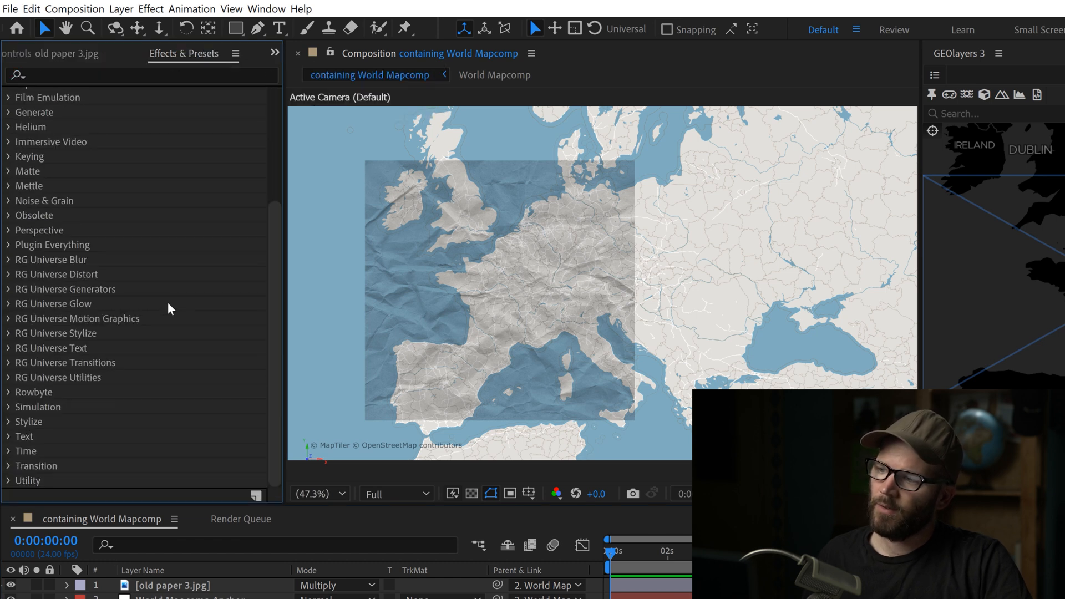
left_click(28, 422)
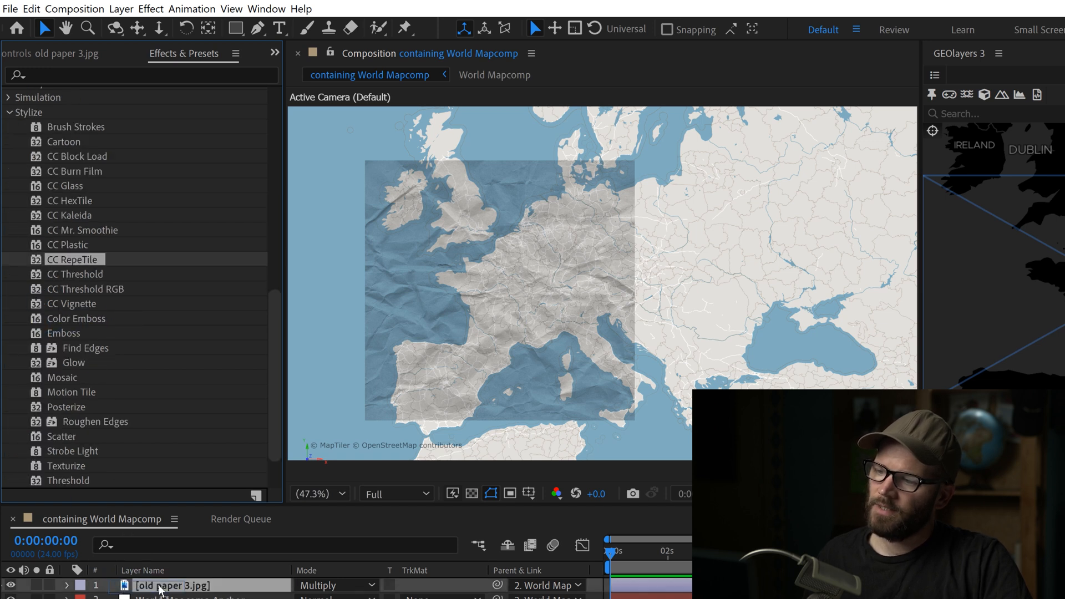
left_click(172, 584)
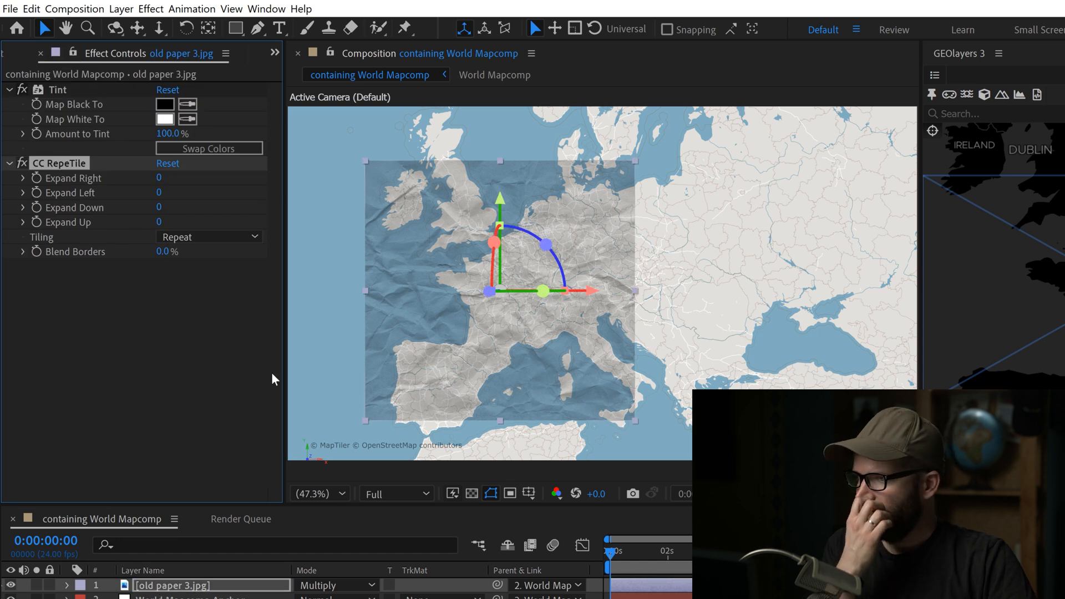
mouse_move(115, 206)
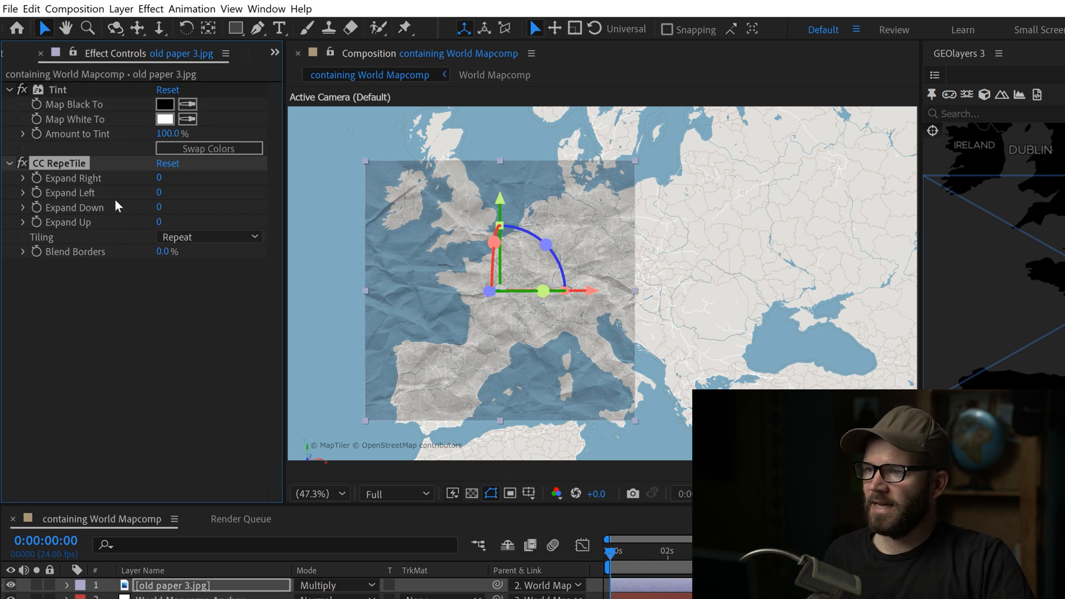
mouse_move(627, 213)
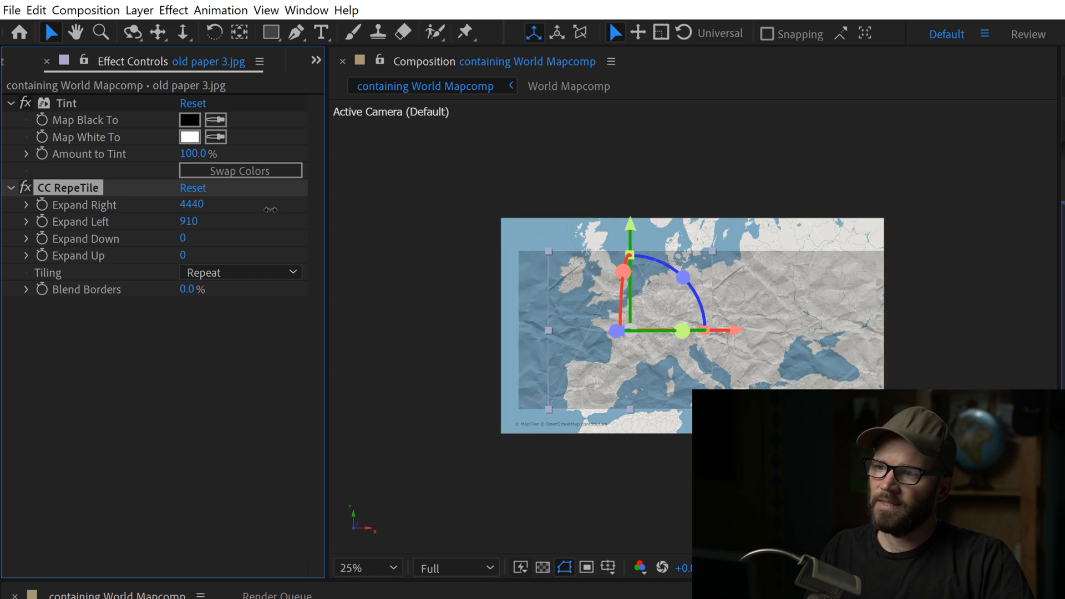
- Scrub CC RepeTile's Expand Left to 1290 to tile the paper leftward
left_click_drag(189, 220, 231, 220)
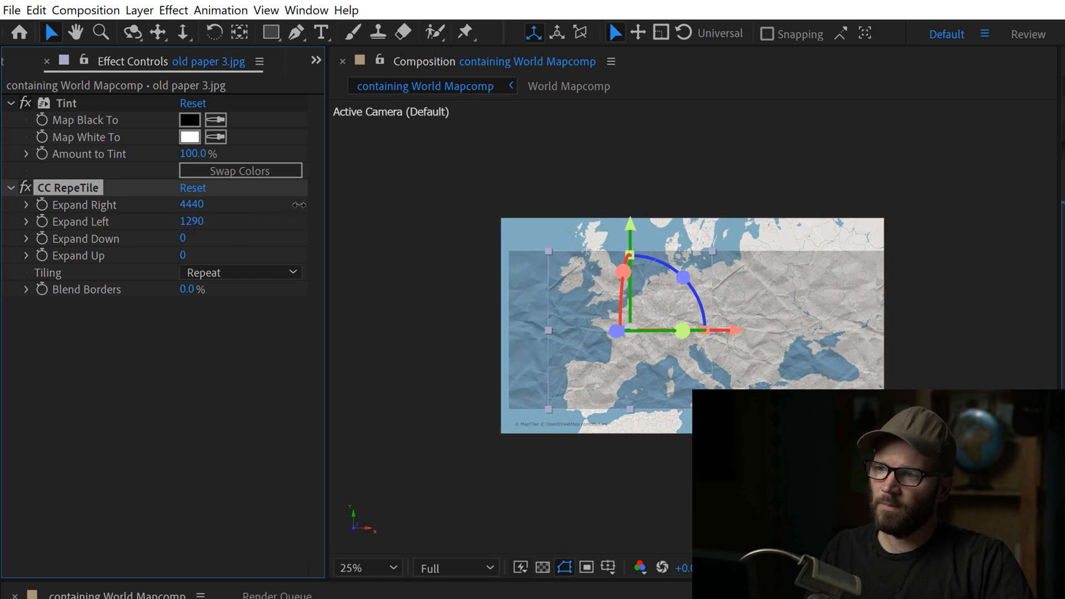
mouse_move(624, 388)
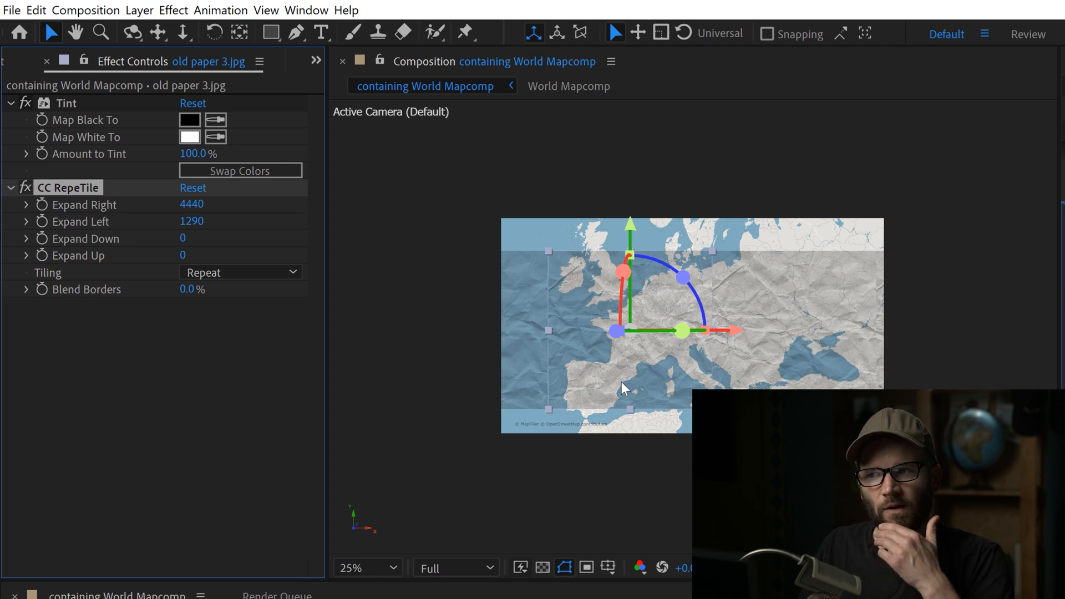
mouse_move(823, 365)
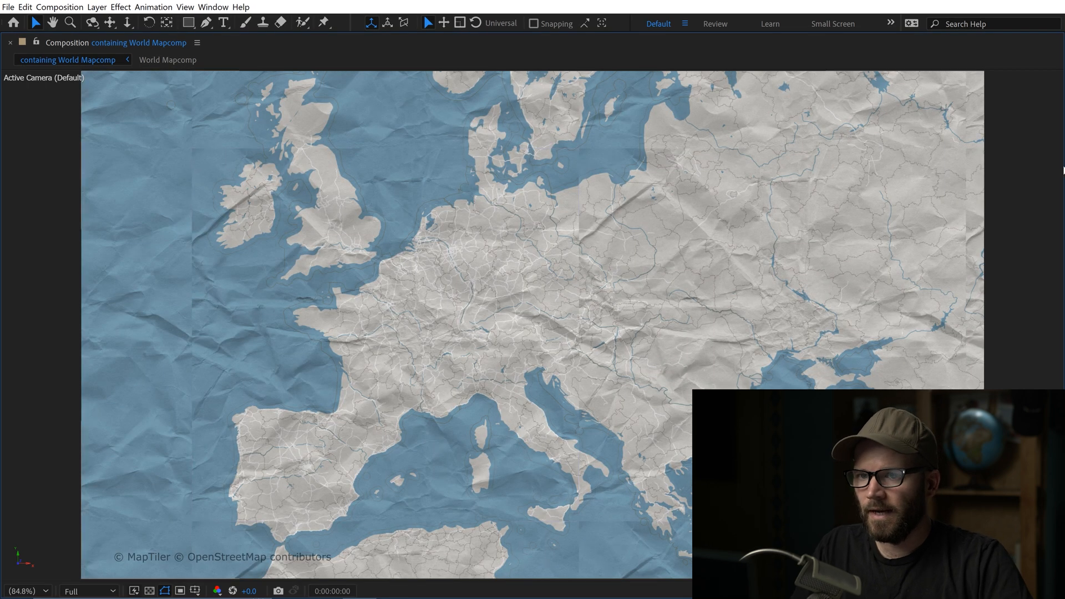
mouse_move(581, 277)
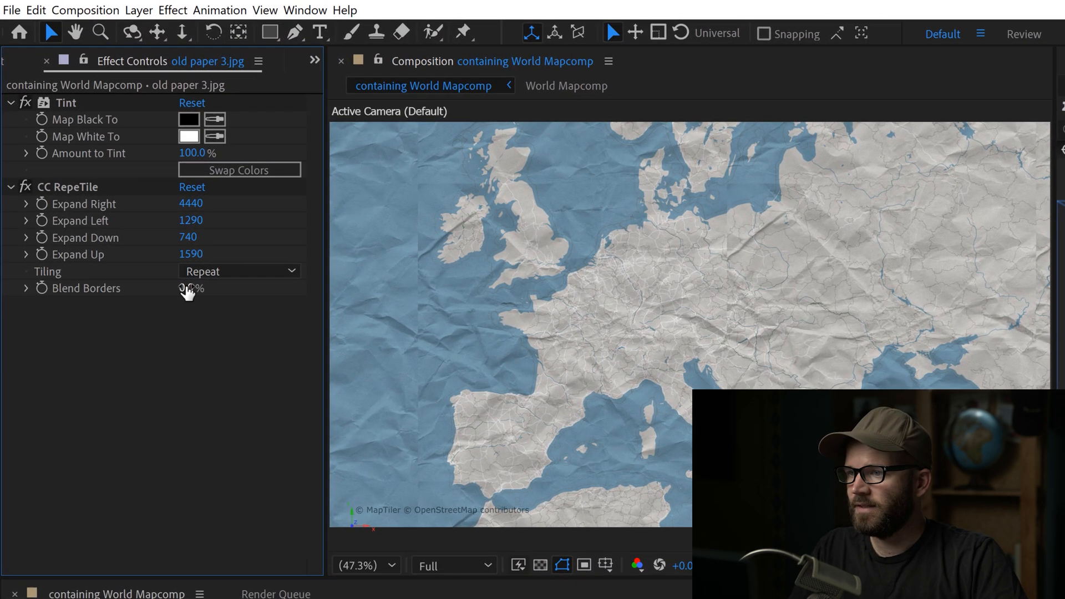
- Adjust CC RepeTile's Blend Borders so the extended paper tiles blend over the whole map
left_click(67, 187)
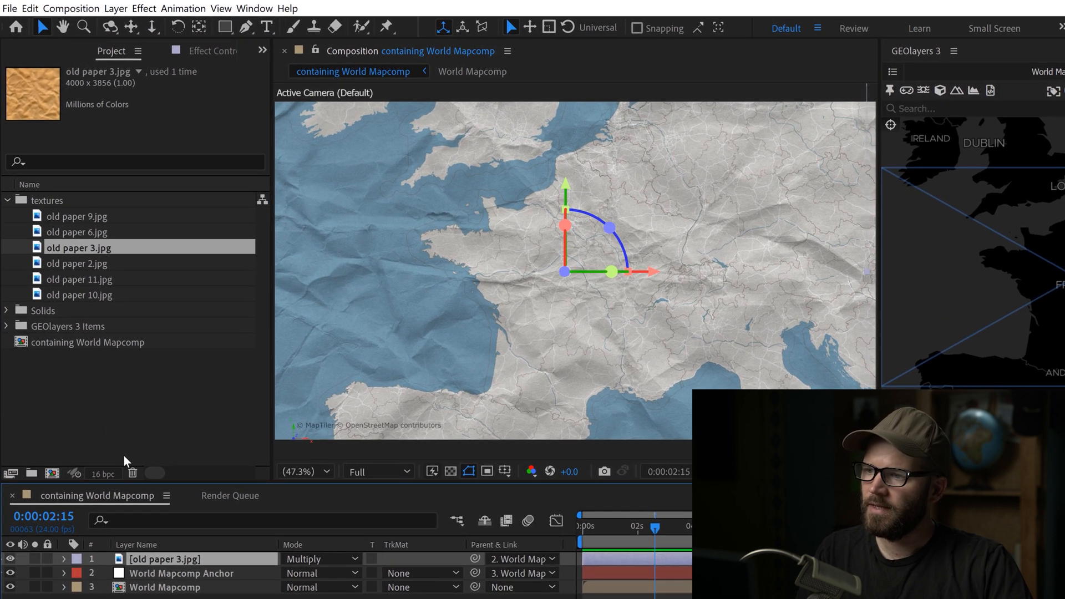
- Replace the paper layer's source with old paper 10.jpg, then try old paper 11.jpg
left_click(80, 294)
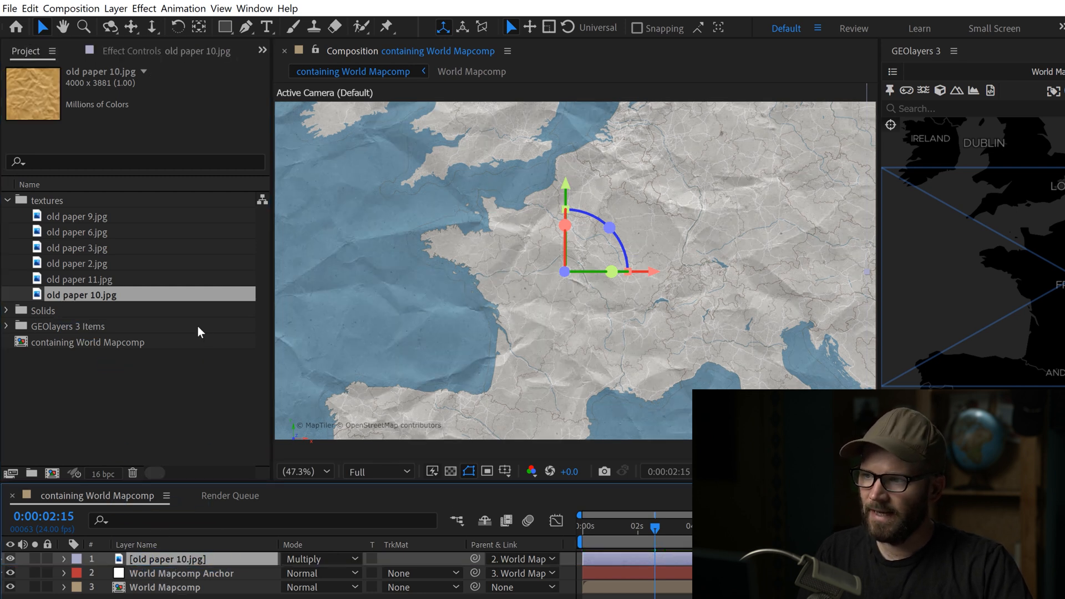
left_click(80, 278)
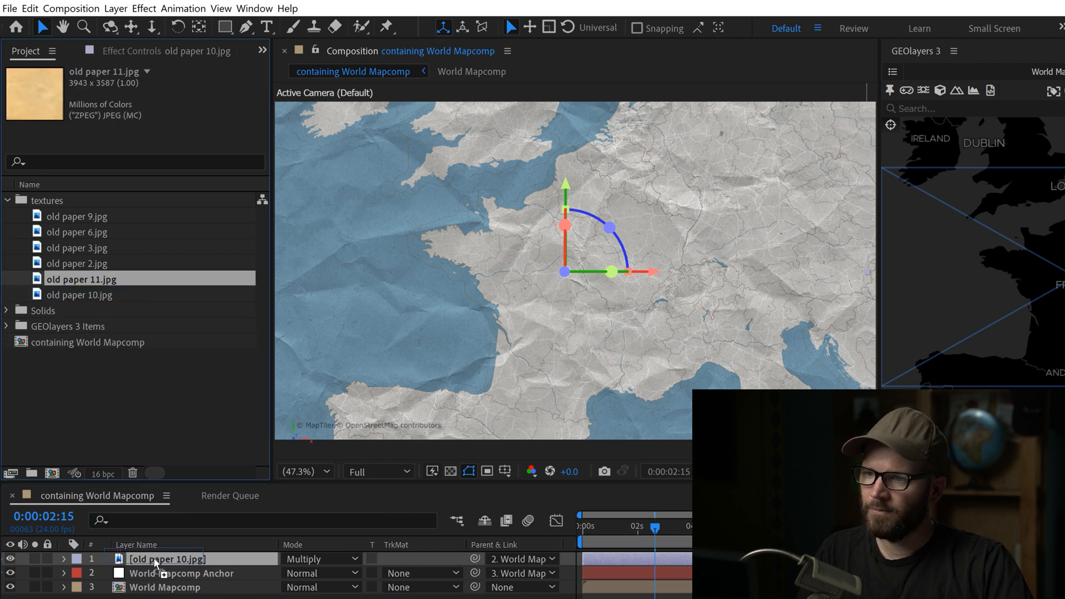